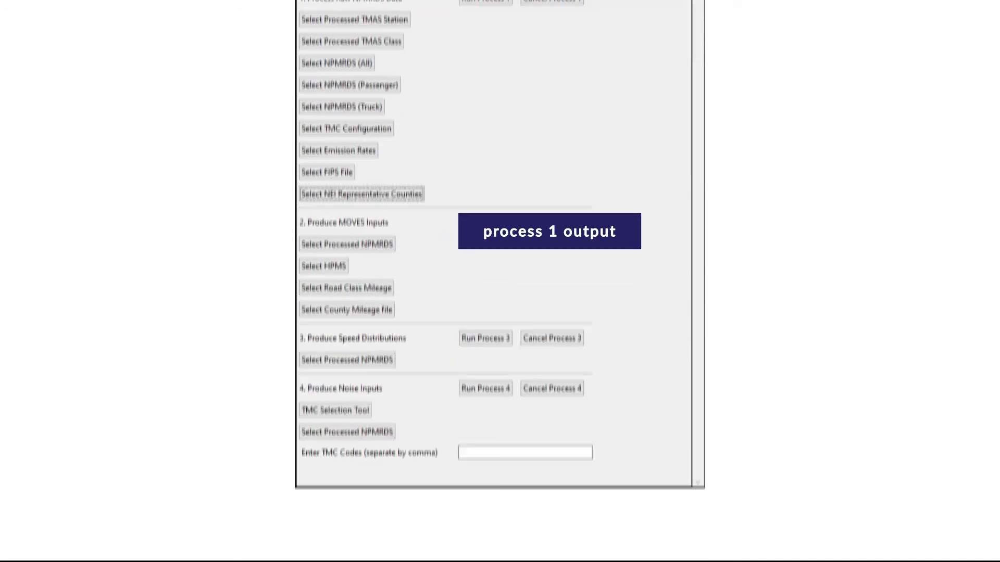
Choose MA as the state so the default emission rate, FIPS and NEI files load.
scroll(down, 3)
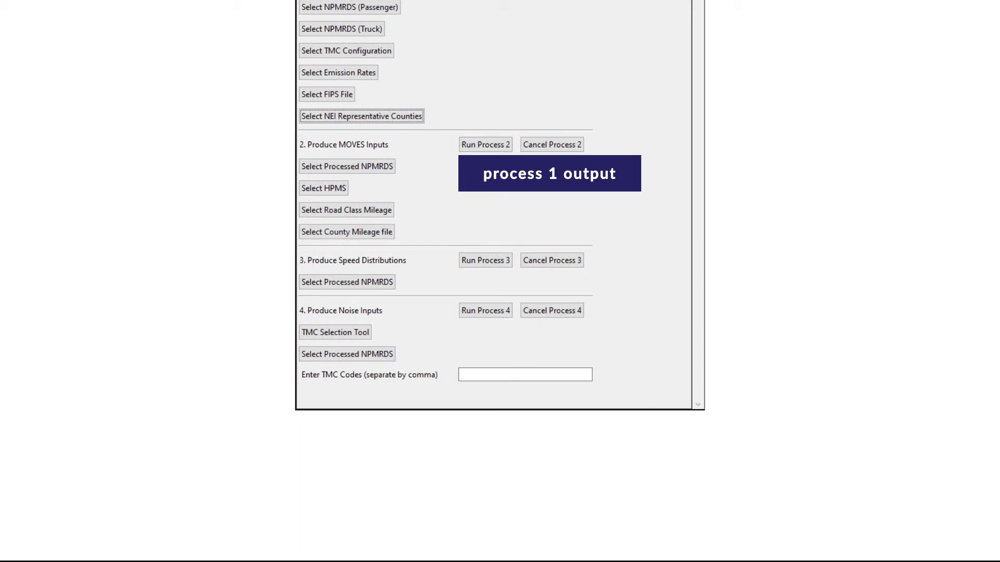
click(323, 188)
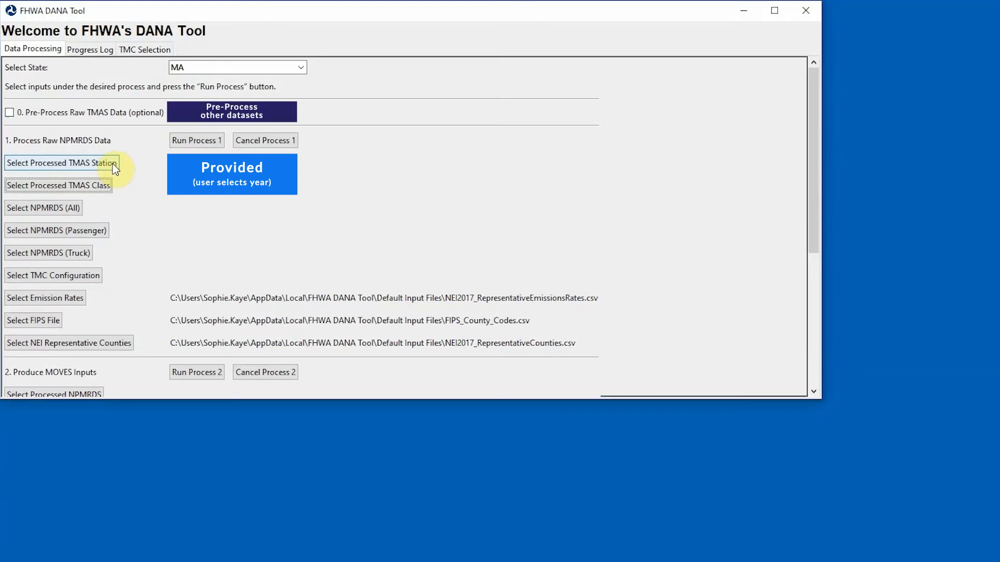
Load the 2018 TMAS station and class CSVs from Default Input Files, plus the all-vehicles NPMRDS file.
click(61, 162)
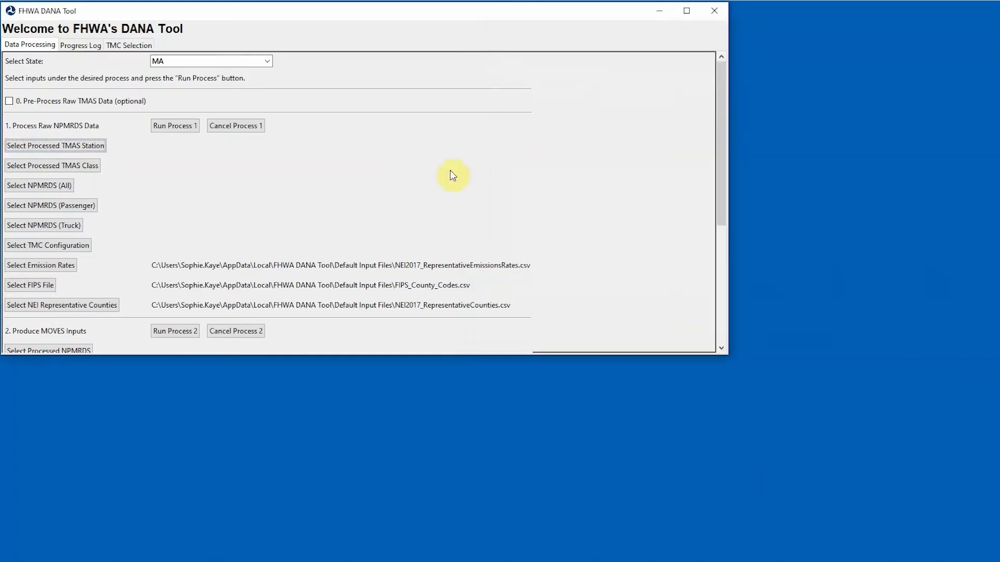
click(52, 165)
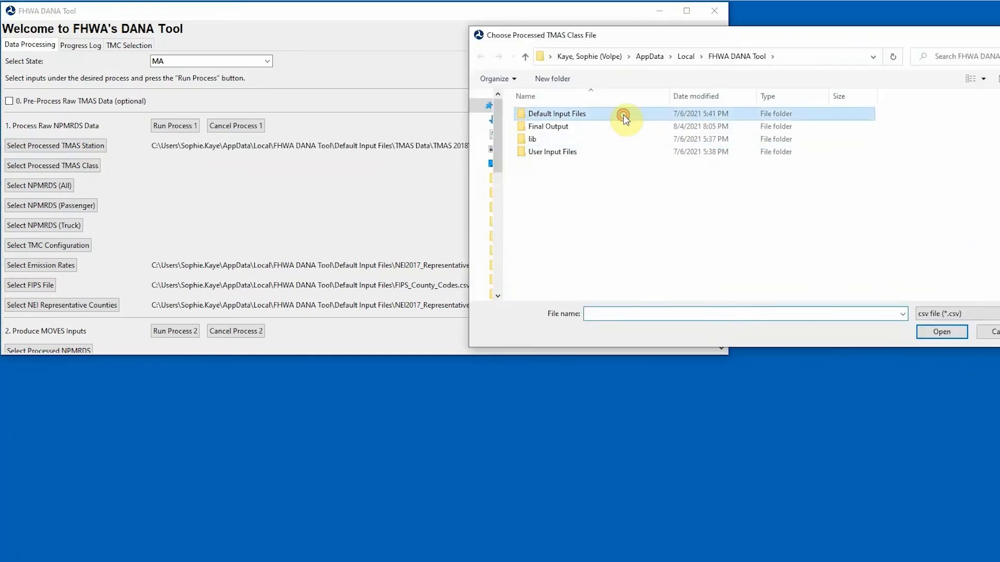
double_click(556, 113)
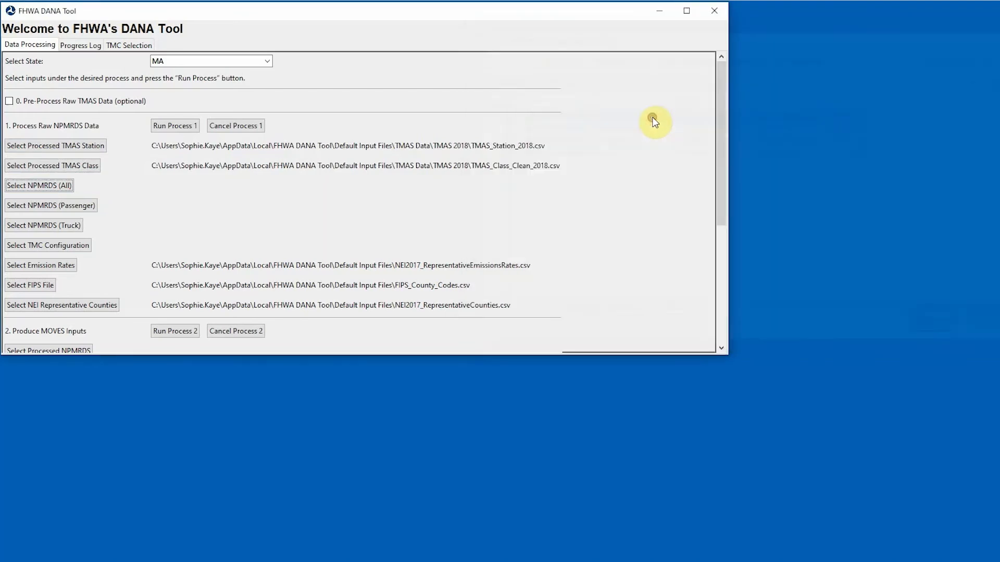
click(50, 205)
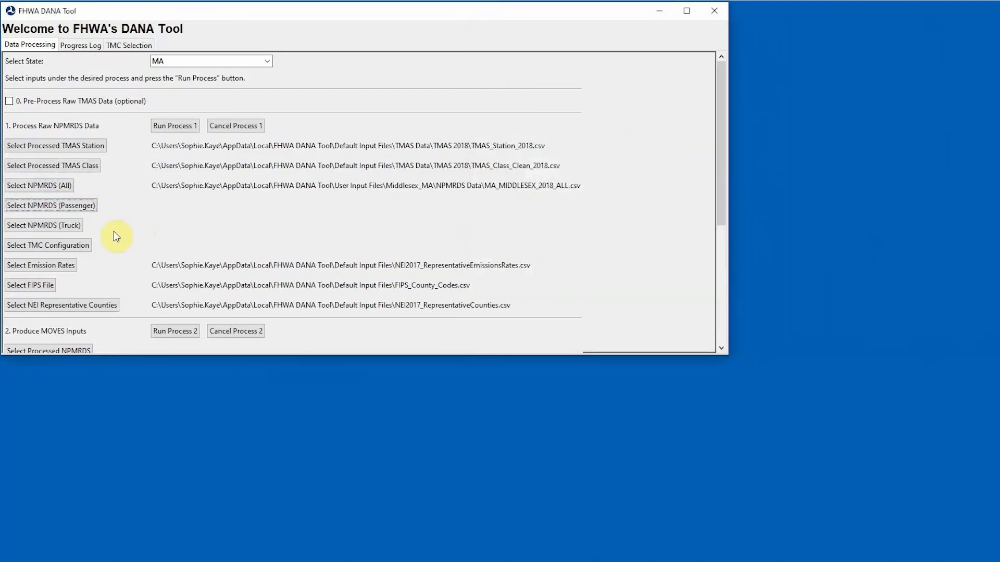
Add the Middlesex passenger and truck NPMRDS files and TMC_Identification.csv as TMC configuration.
click(43, 225)
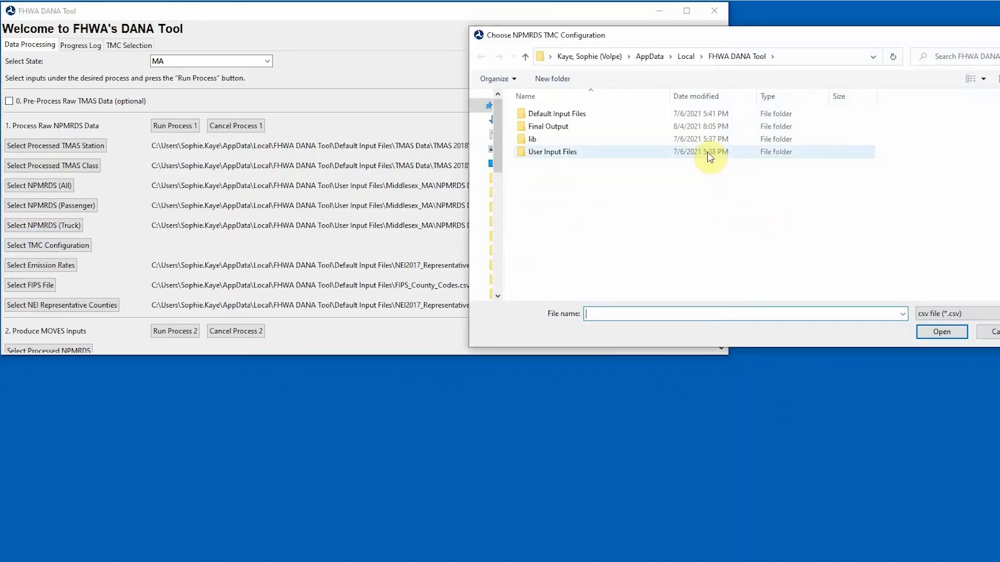
double_click(552, 151)
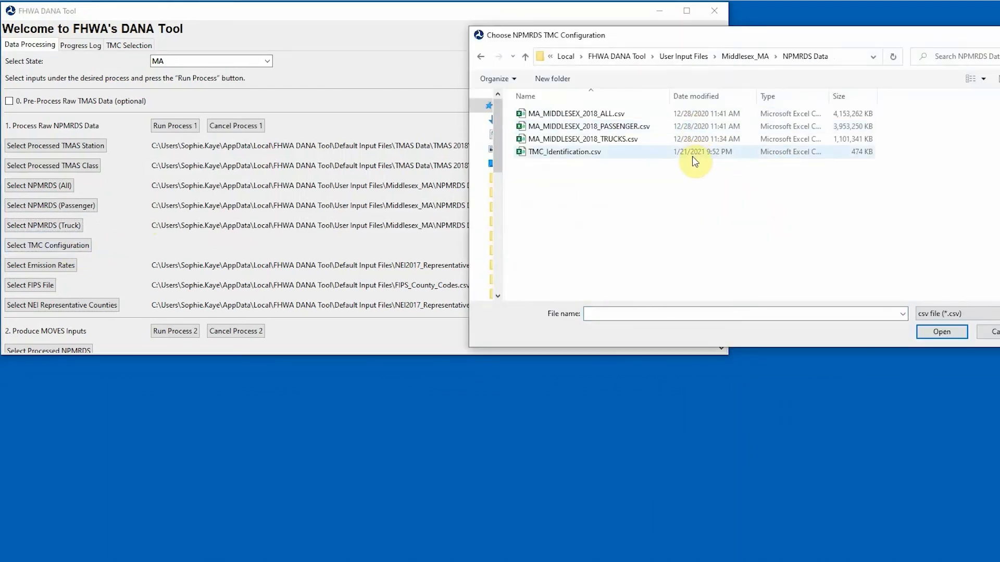
double_click(563, 152)
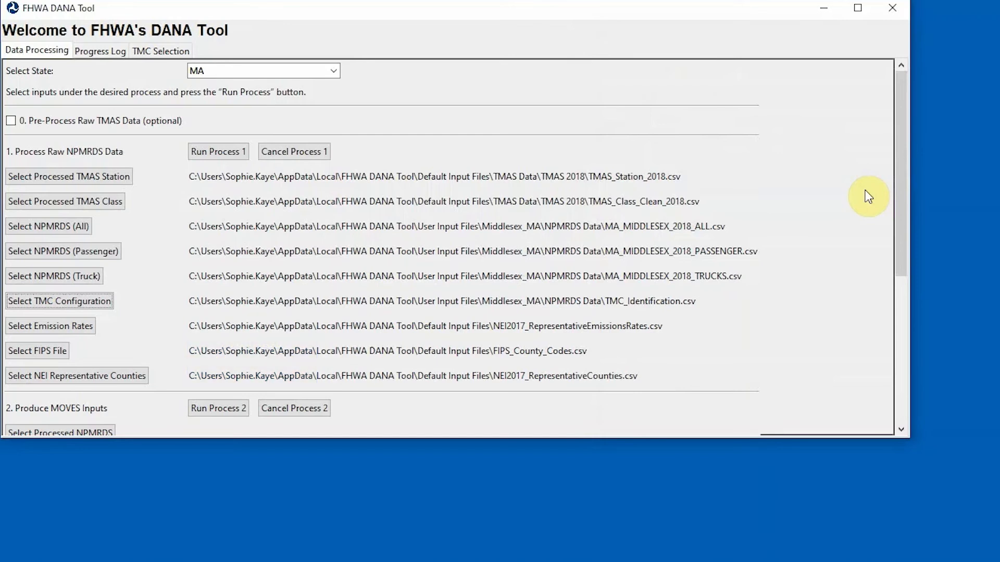
Run Process 1 and scroll its progress log of NPMRDS reading, cleaning and speed steps.
click(99, 51)
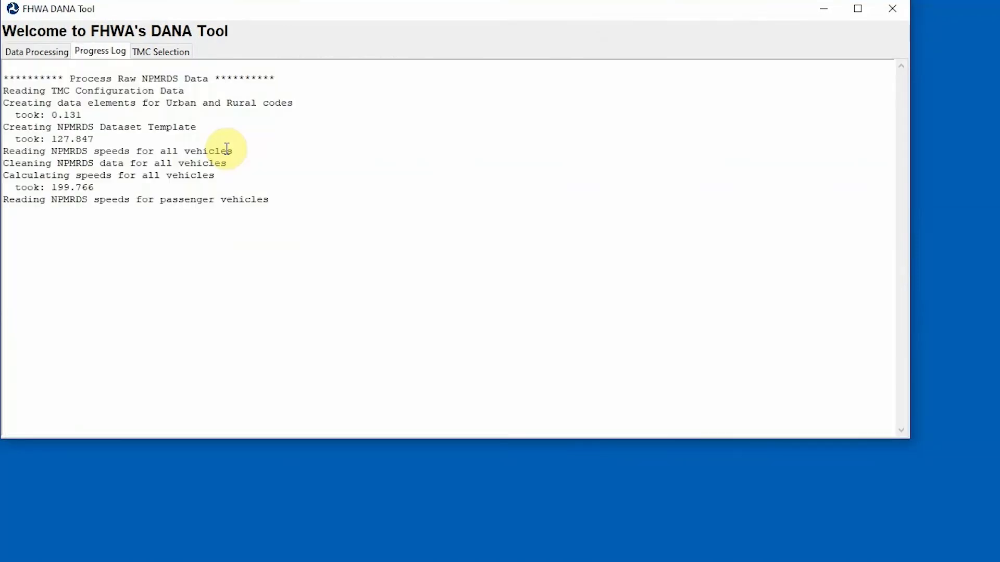
scroll(down, 3)
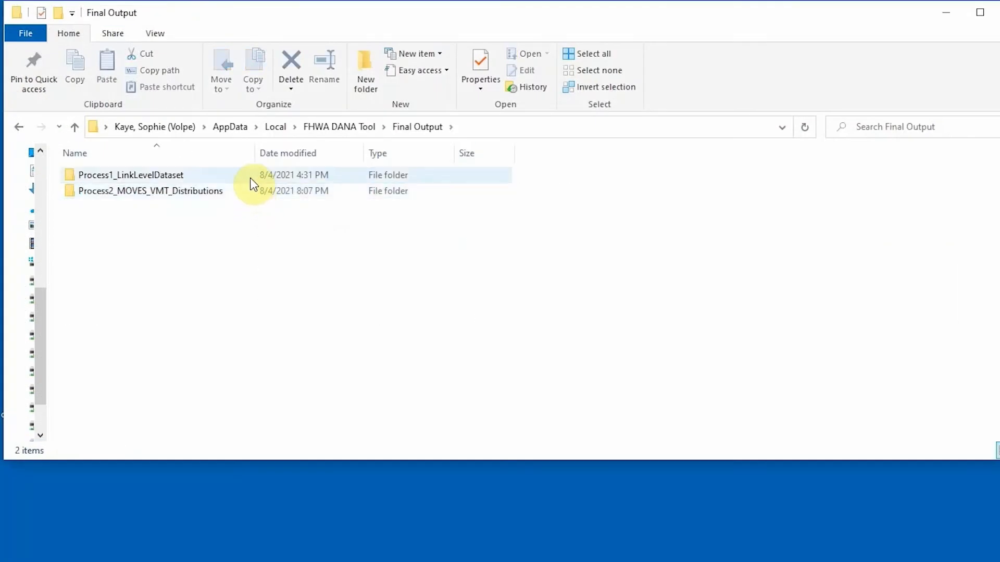
Open the Process1_LinkLevelDataset folder inside Final Output.
double_click(130, 175)
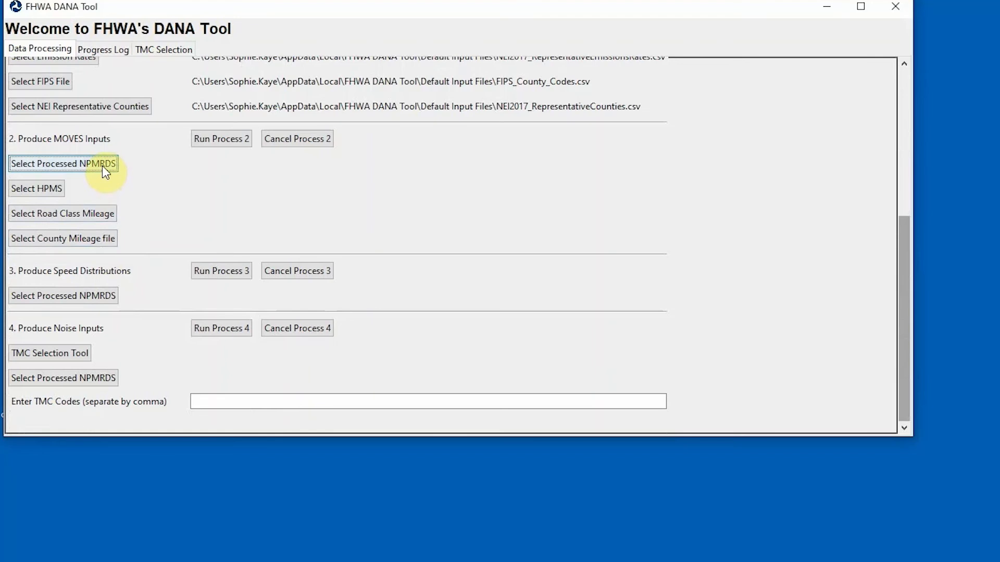
Set Final Output\Process1_LinkLevelDataset\MA_Composite_Emissions.parquet as the processed NPMRDS file.
click(63, 164)
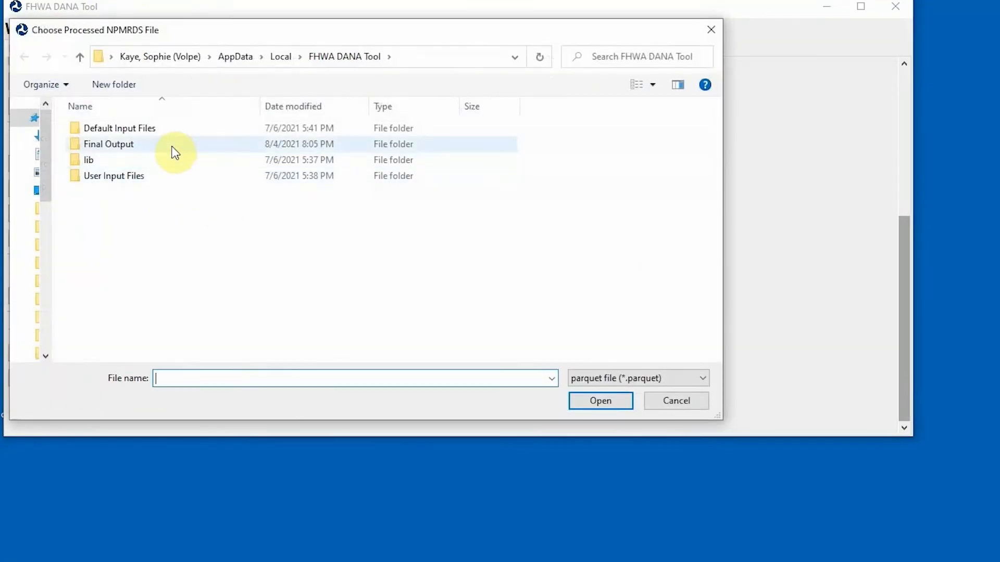
double_click(108, 143)
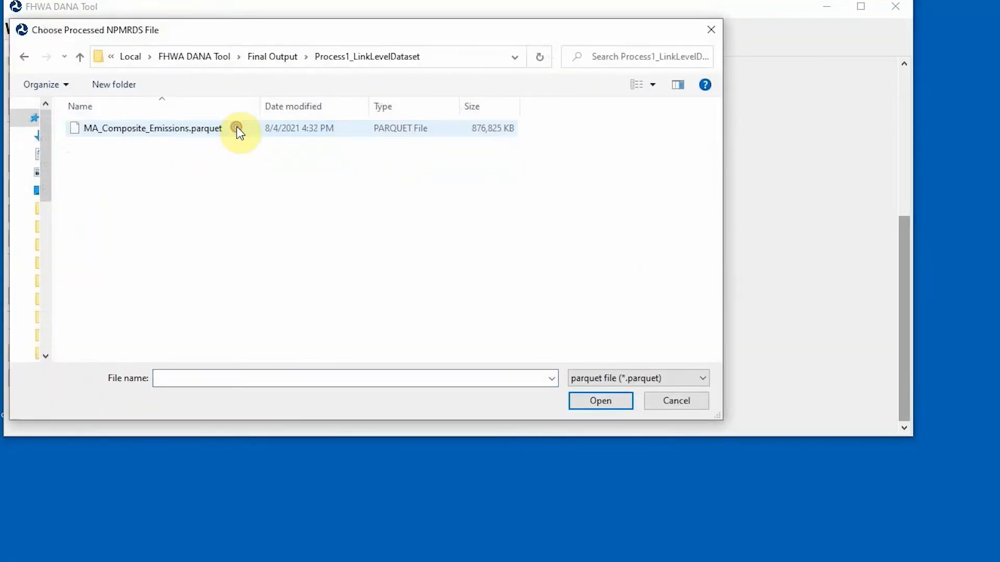
double_click(152, 128)
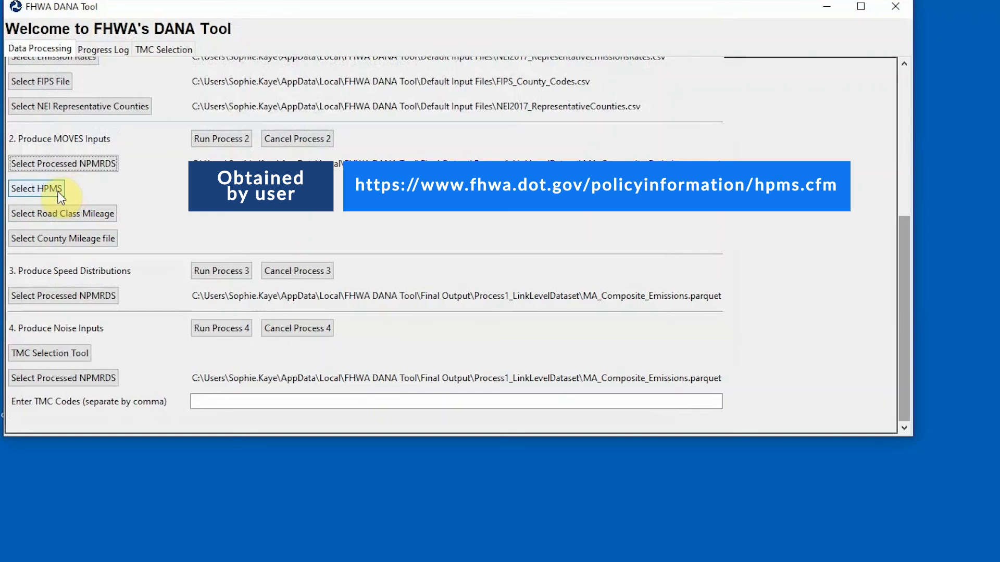
mouse_move(65, 198)
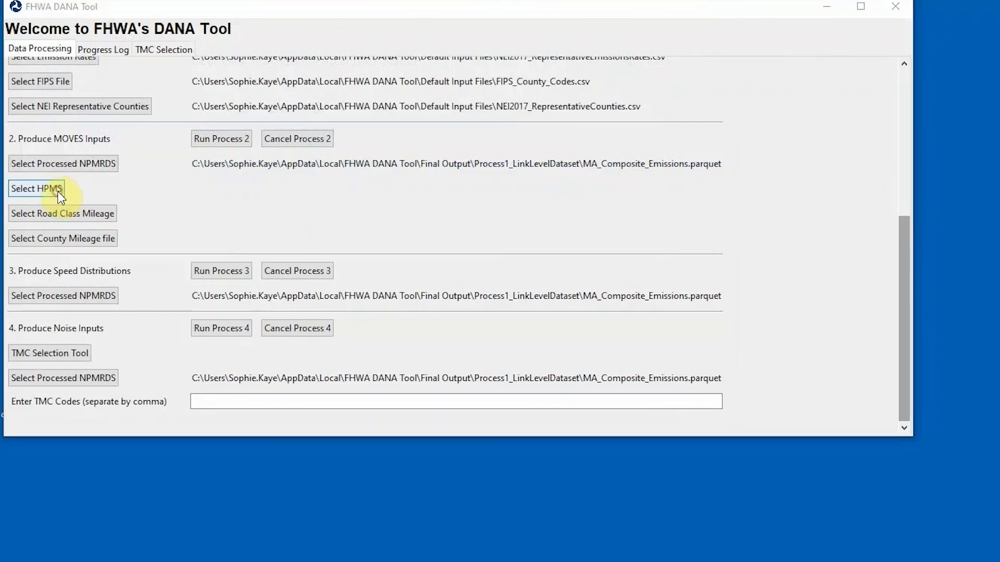
Select the 2018 HPMS, statewide road class VMT and HPMS county road mileage CSVs for Process 2.
click(35, 188)
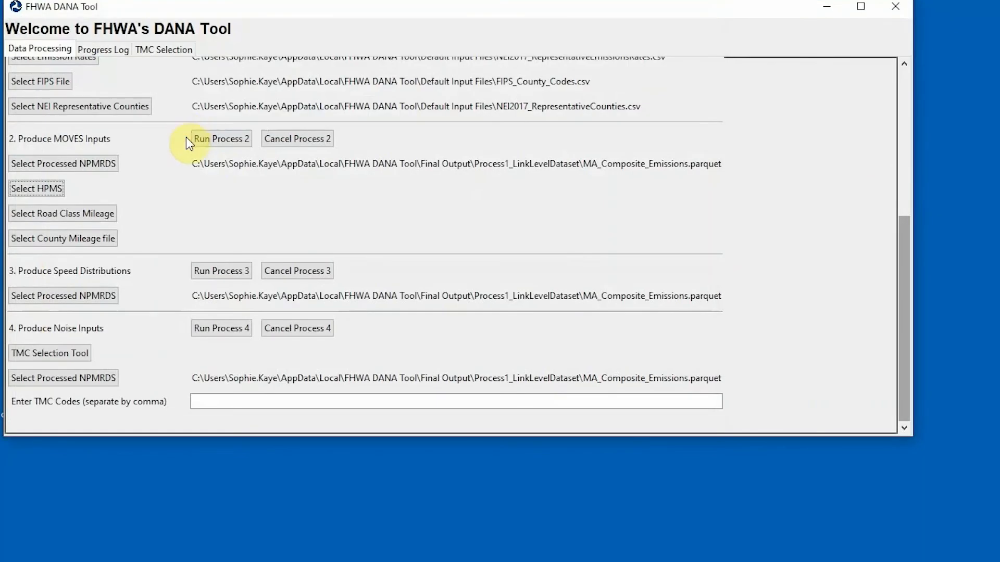
click(36, 188)
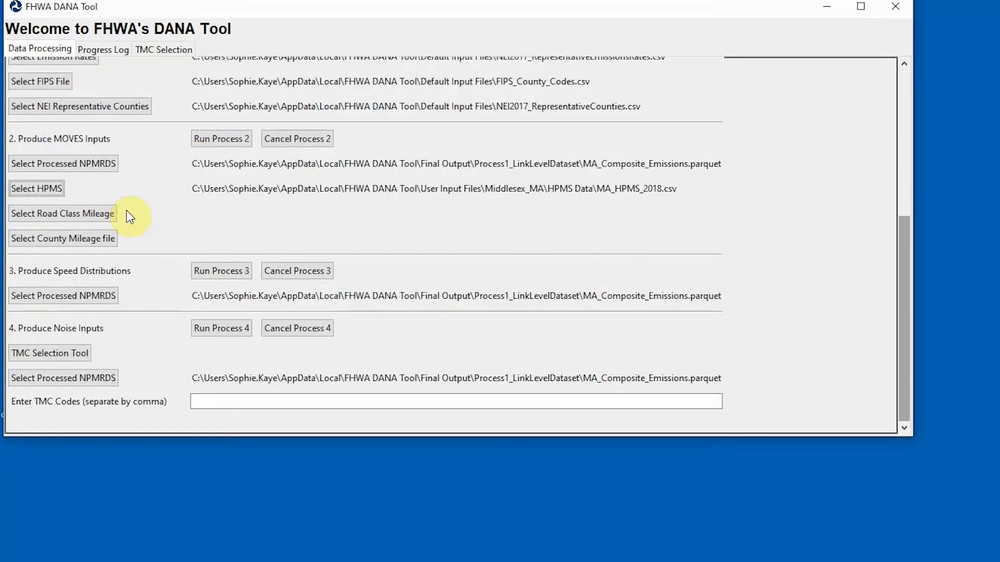
click(63, 214)
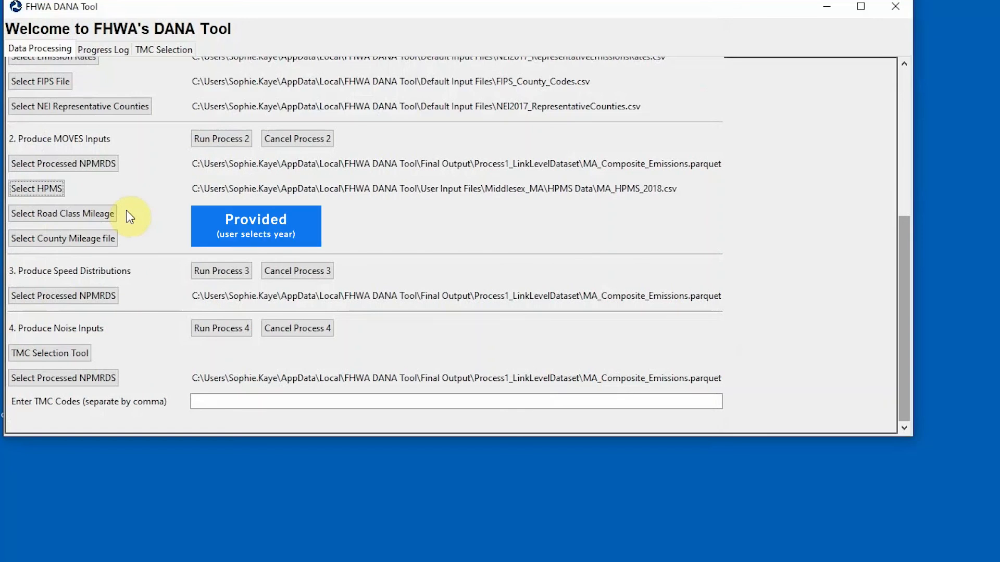
click(62, 212)
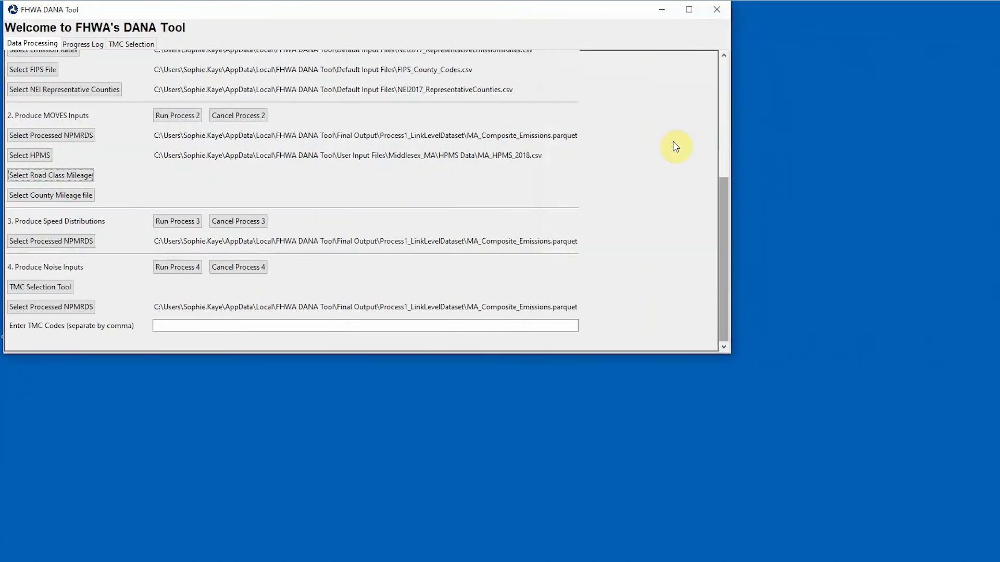
click(51, 195)
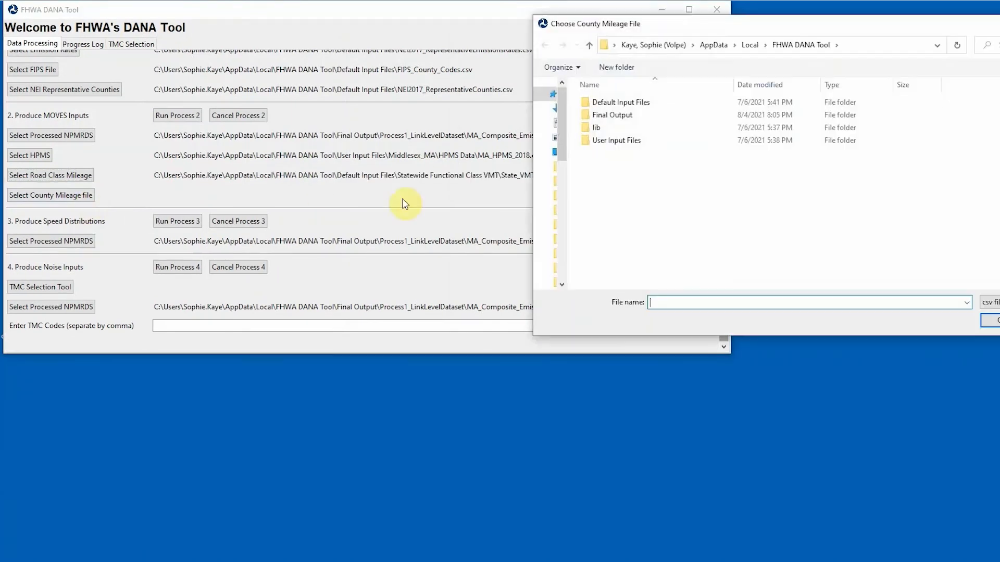
double_click(619, 102)
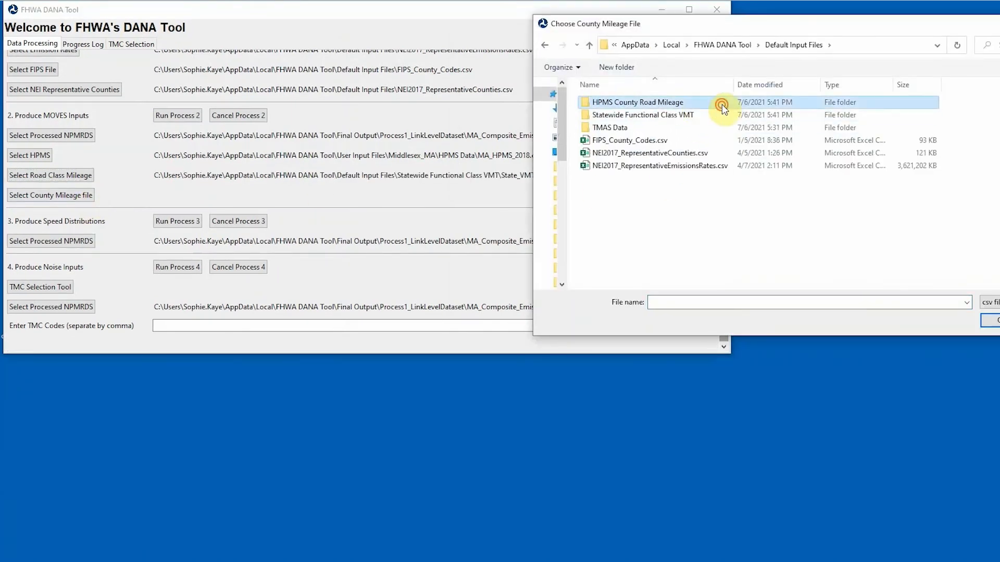
double_click(636, 102)
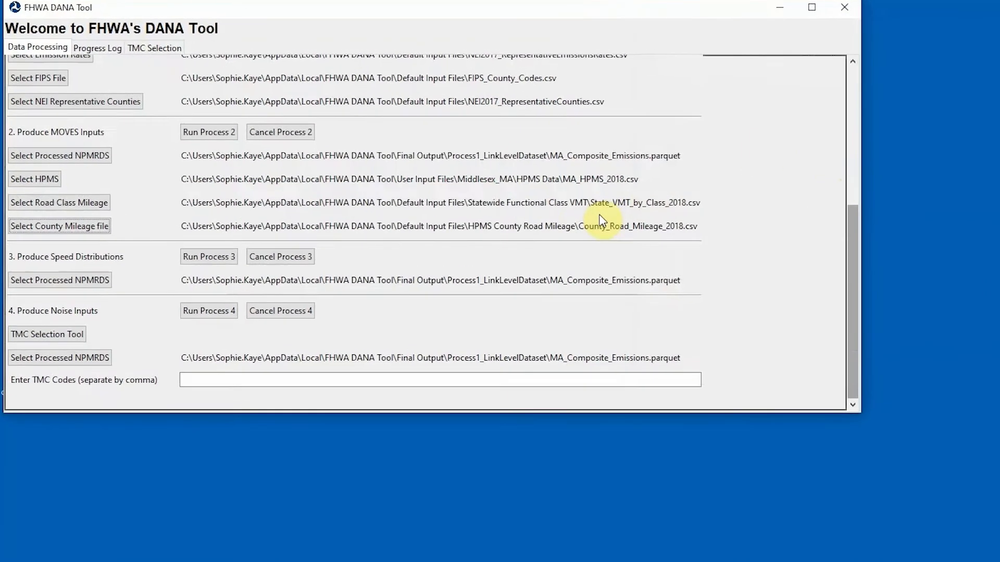
click(209, 132)
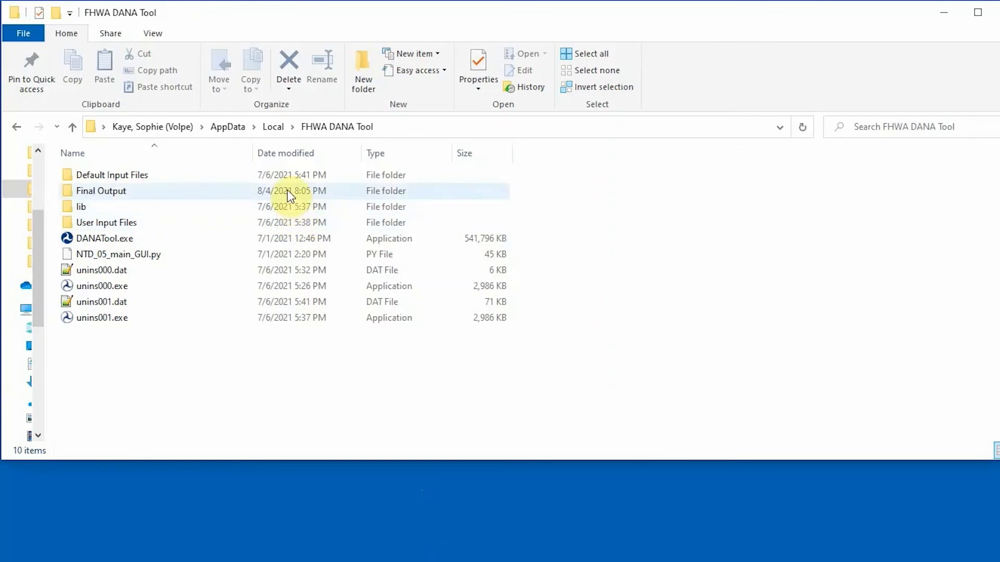
Browse Final Output to Process2_MOVES_VMT_Distributions and its daily VMT subfolder.
double_click(100, 190)
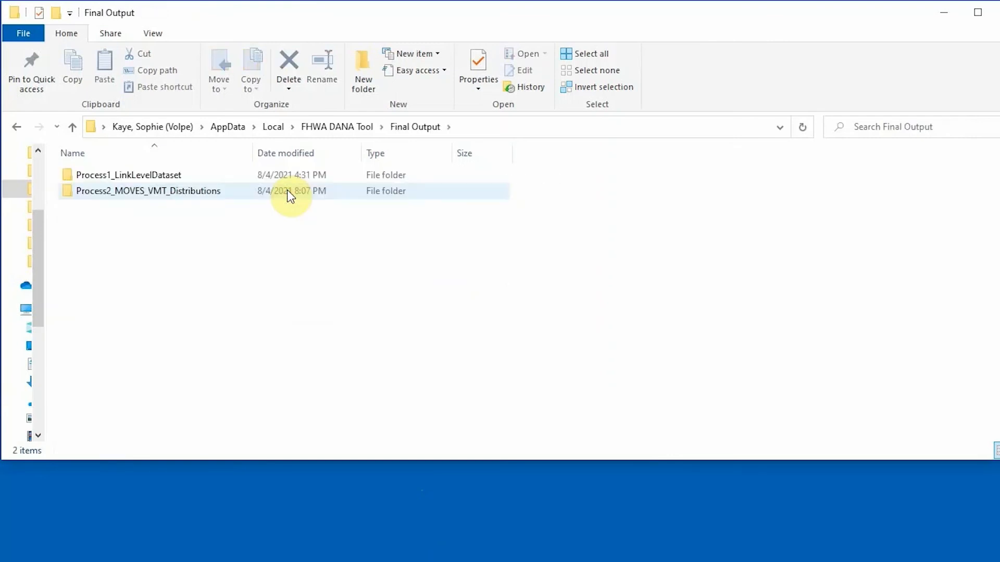
double_click(148, 191)
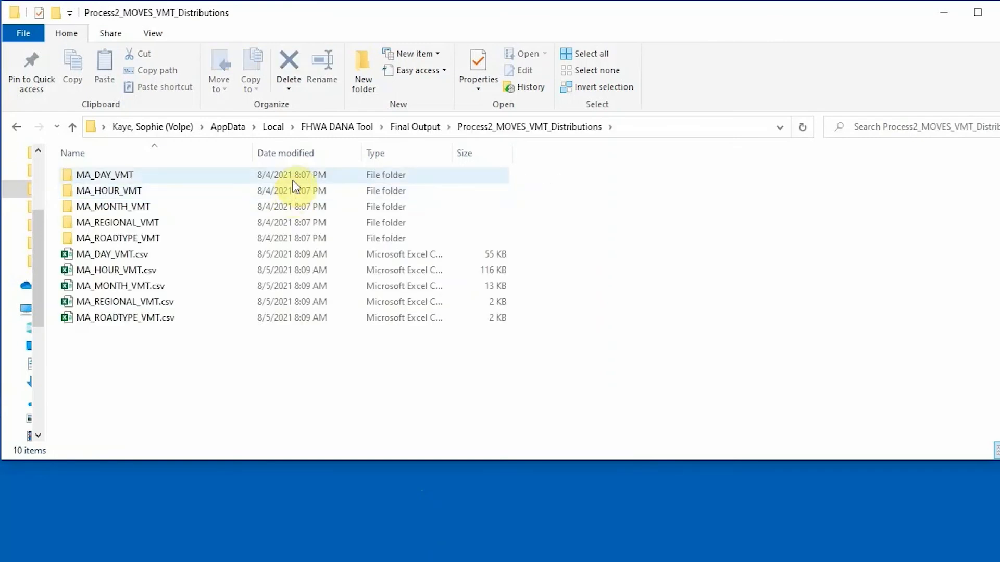
double_click(104, 175)
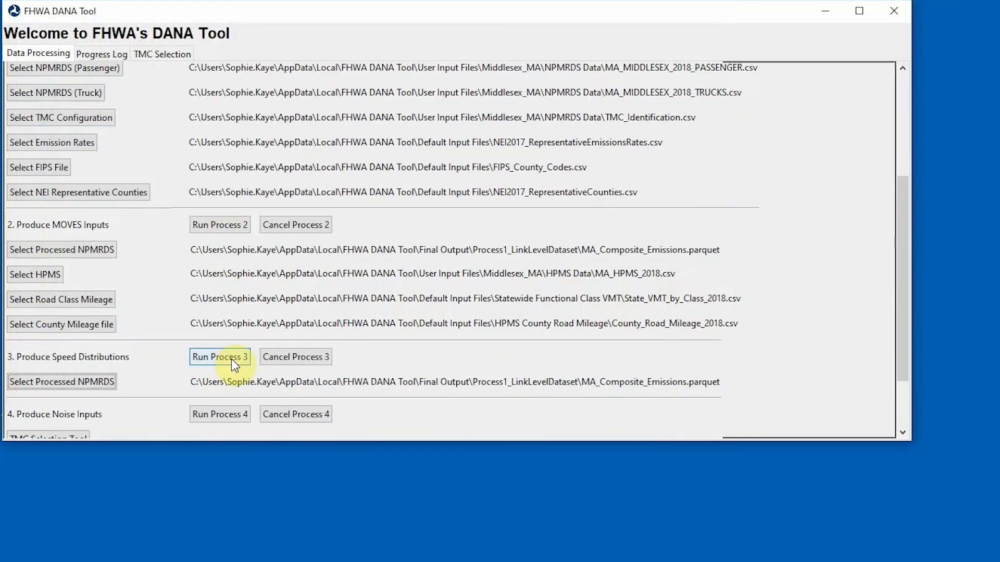
Start Process 3 under Produce Speed Distributions.
click(219, 356)
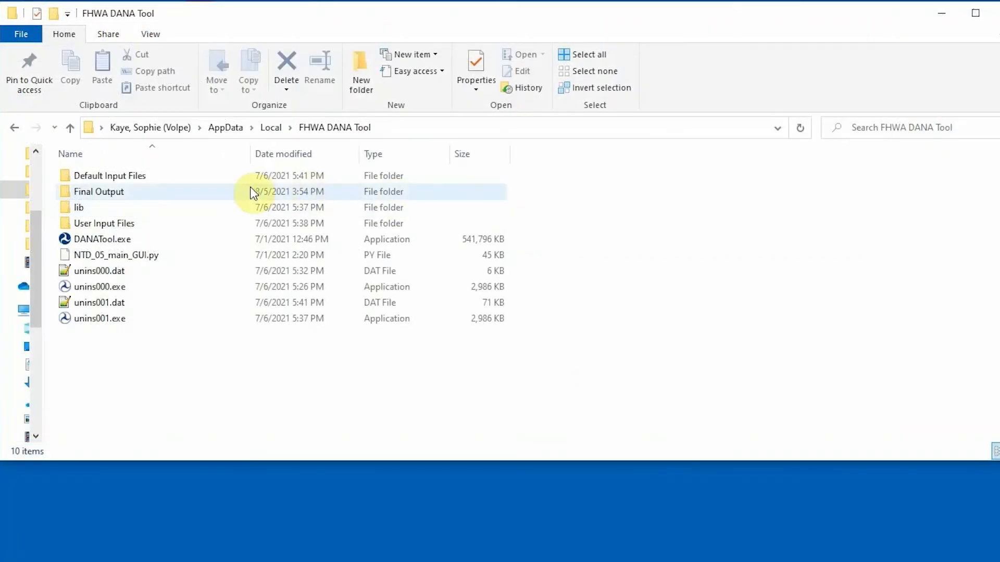
Navigate Final Output to Process3_MOVES_Speed_Distributions\MA_SPEED_DISTRIBUTION to see its four CSVs.
double_click(99, 191)
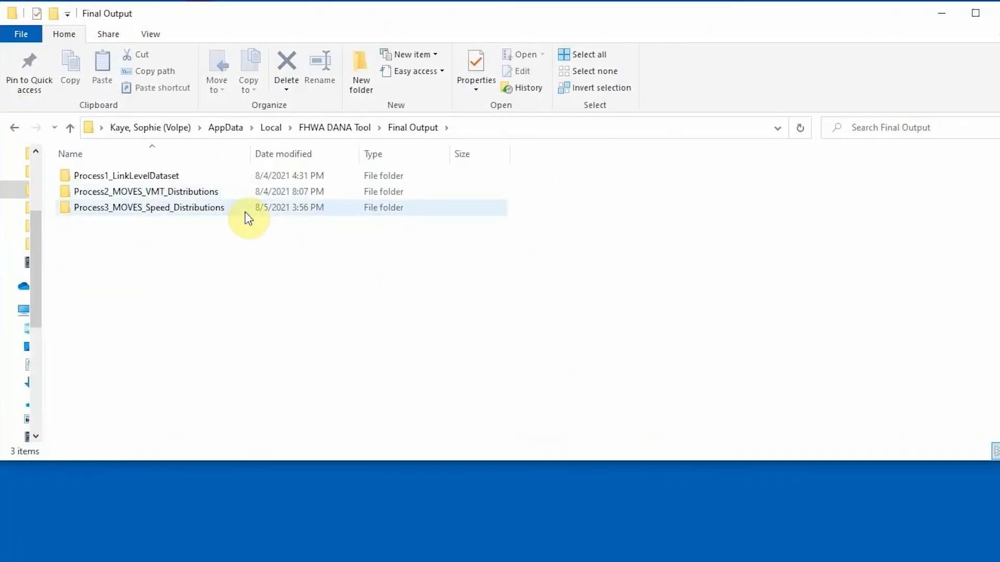
double_click(149, 207)
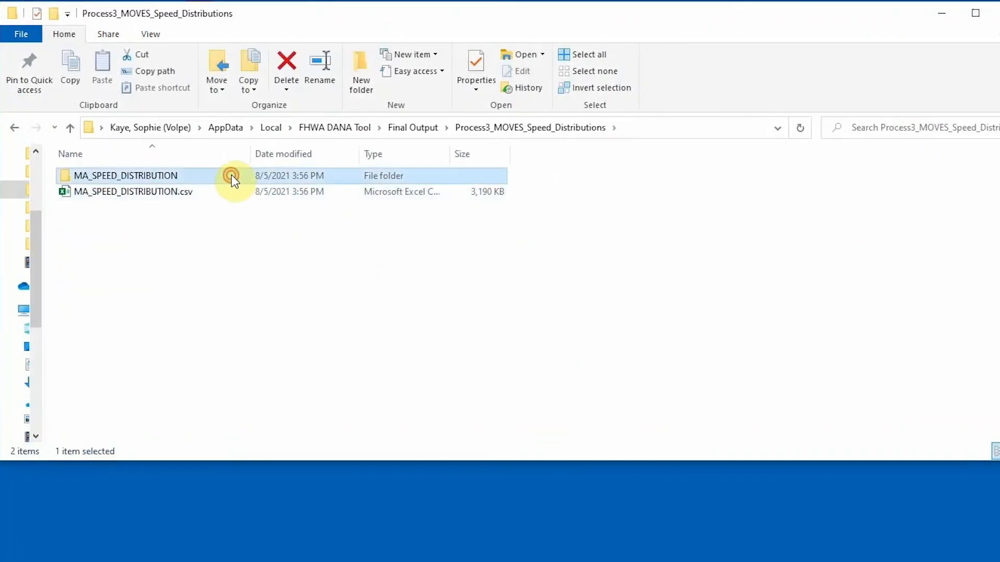
double_click(125, 176)
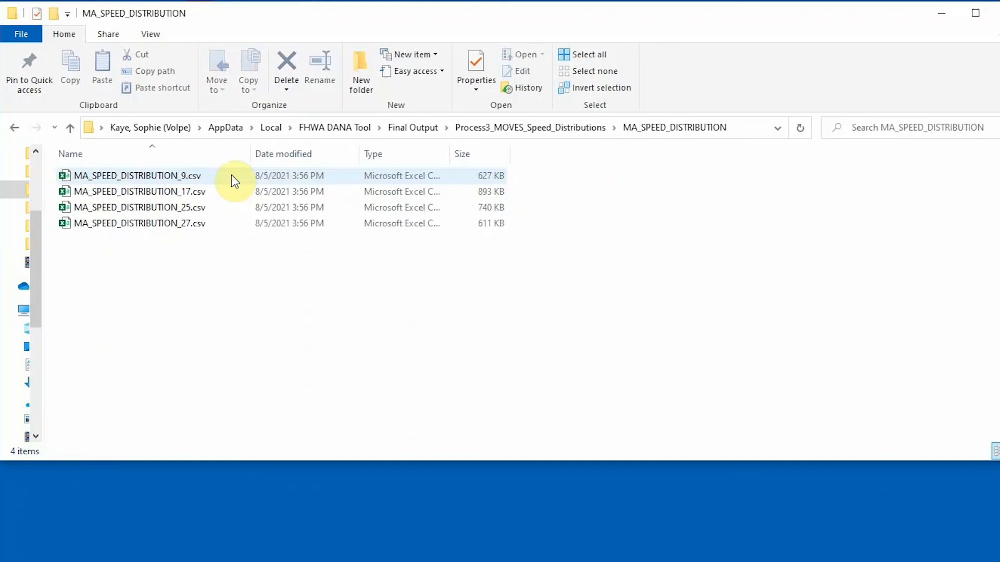